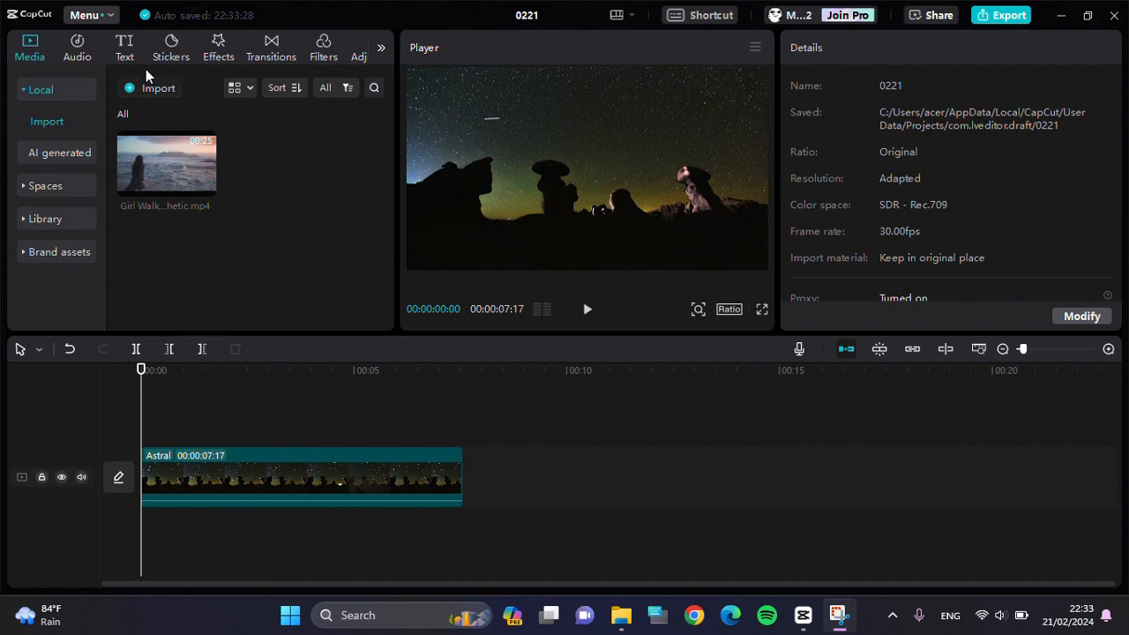
mouse_move(374, 342)
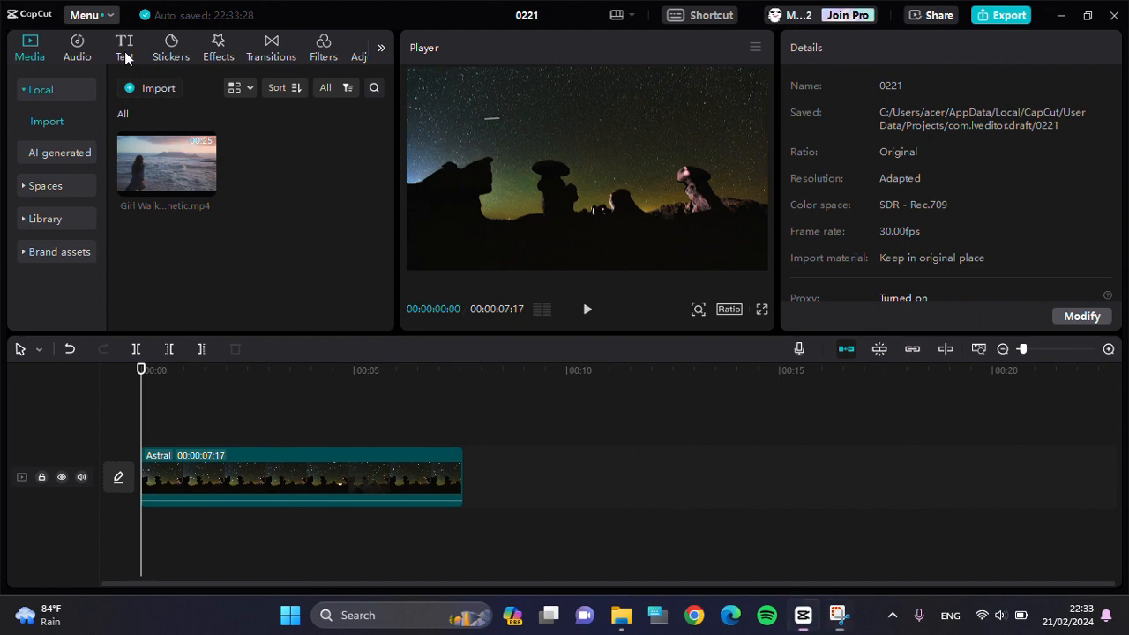
- Show the Text panel with its presets and trending templates
left_click(124, 50)
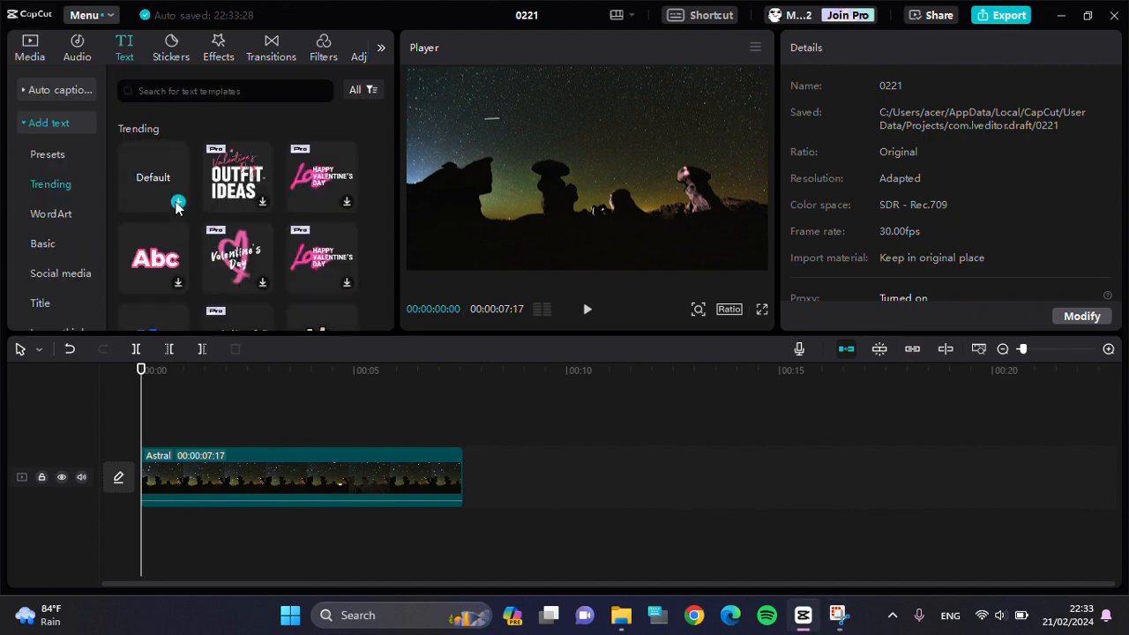
- Add a default text layer over the clip and enter 'Watermark' as its content
left_click(152, 177)
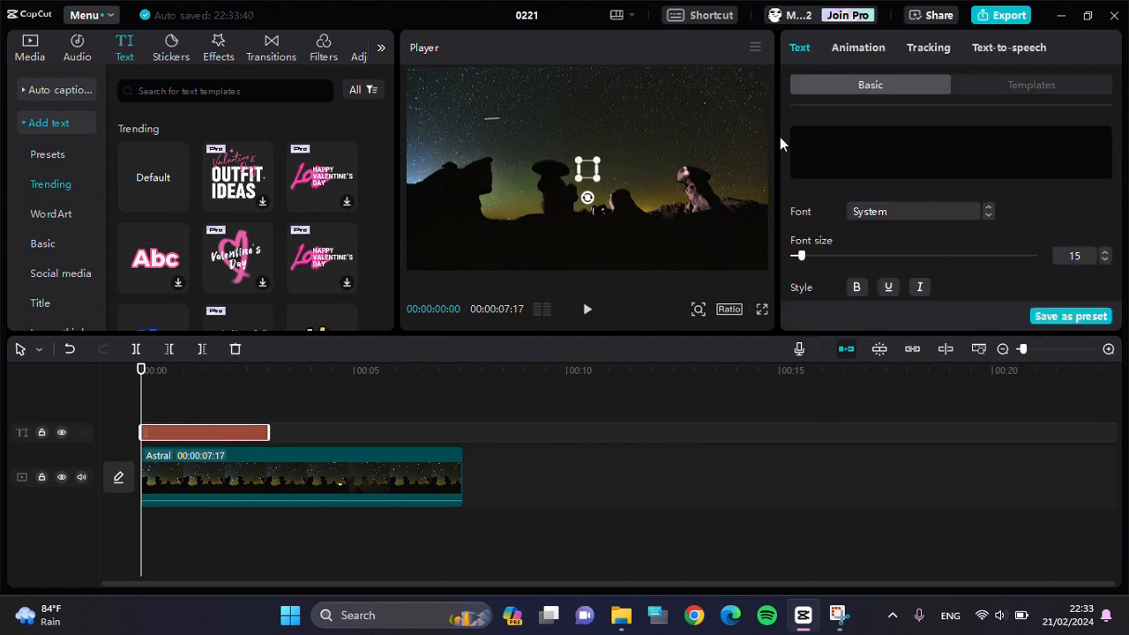
type("Wa")
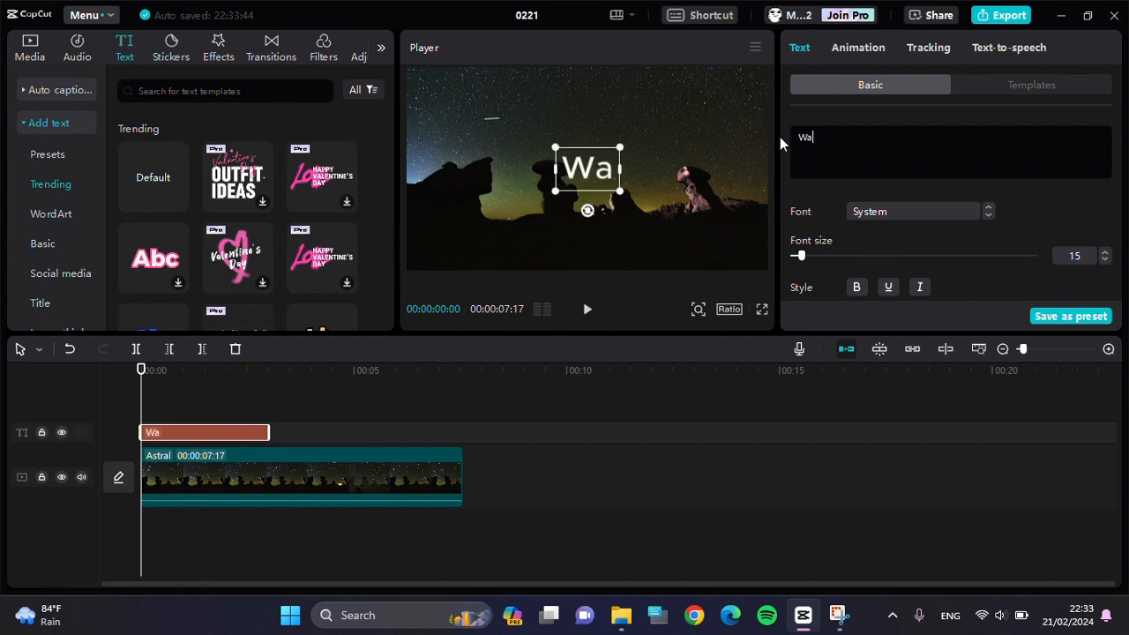
type("termark")
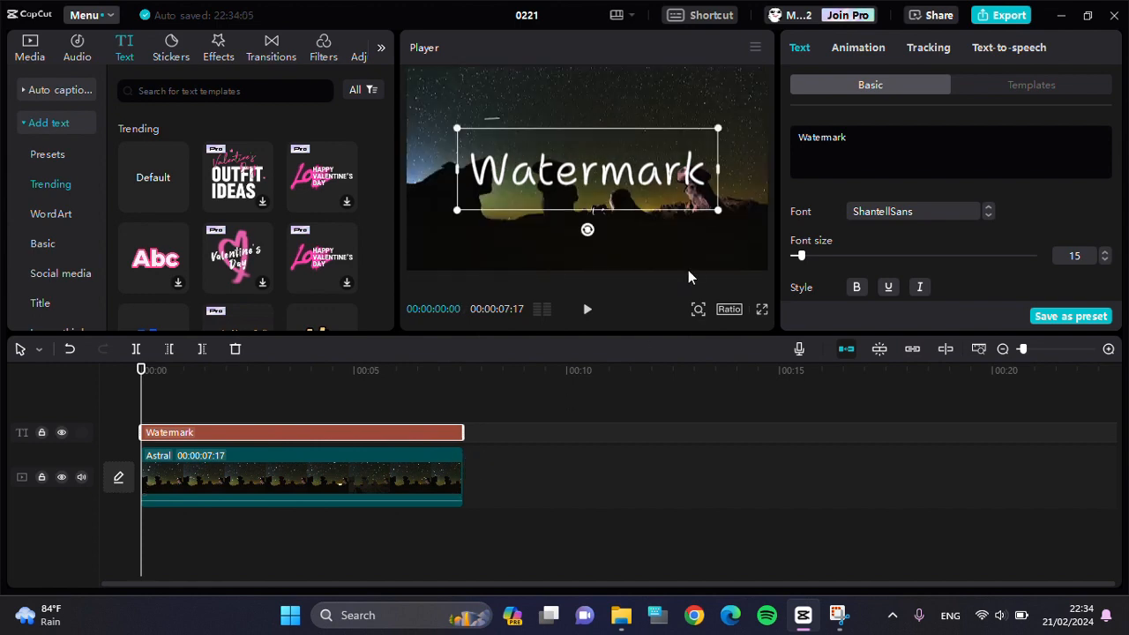
- In the Blend properties, lower the text's Opacity from 100% to 38%
scroll("down", 3)
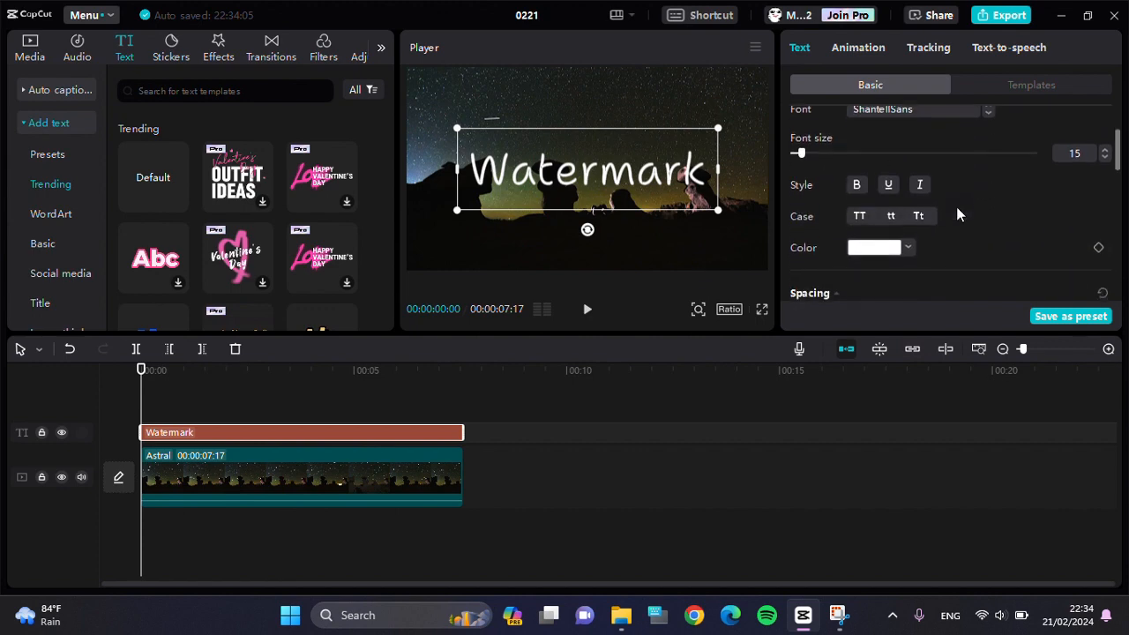
scroll("down", 3)
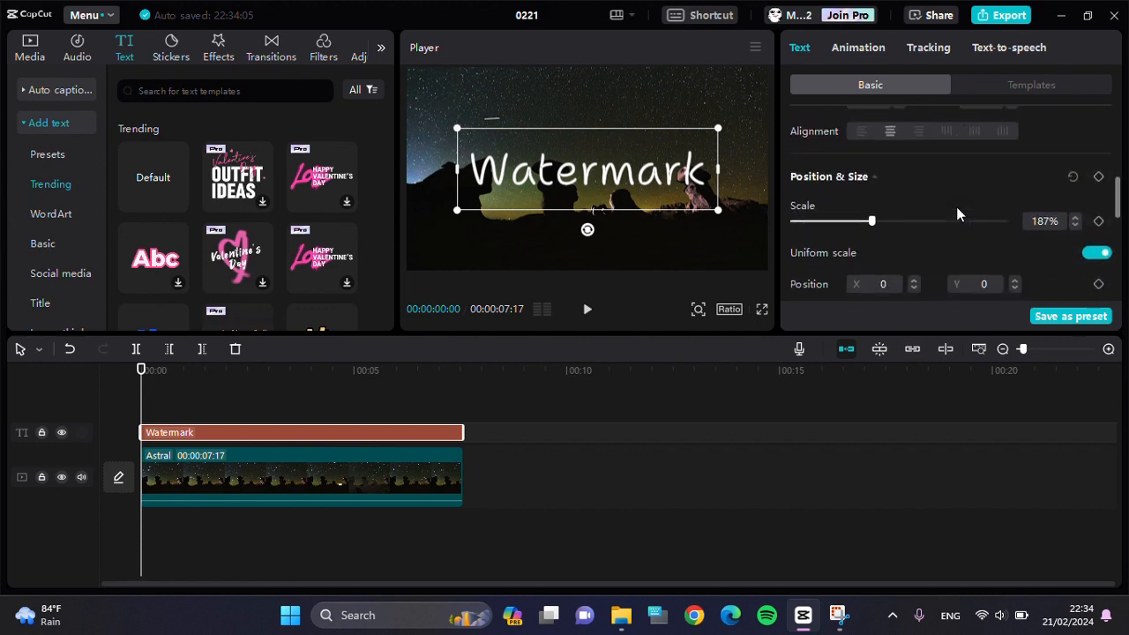
scroll("down", 3)
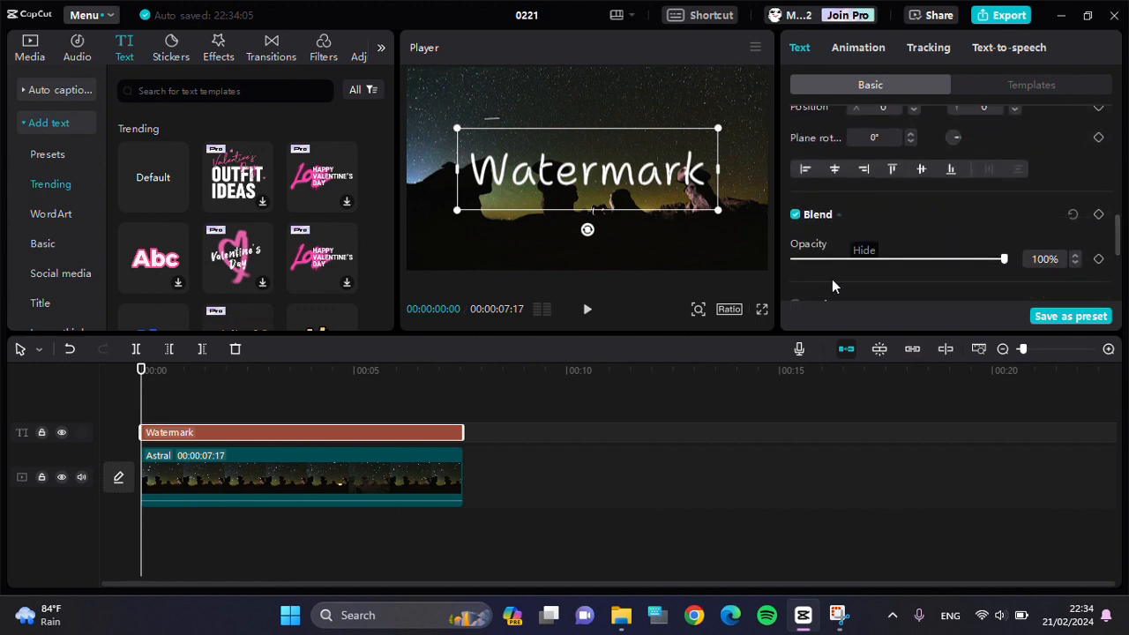
mouse_move(824, 263)
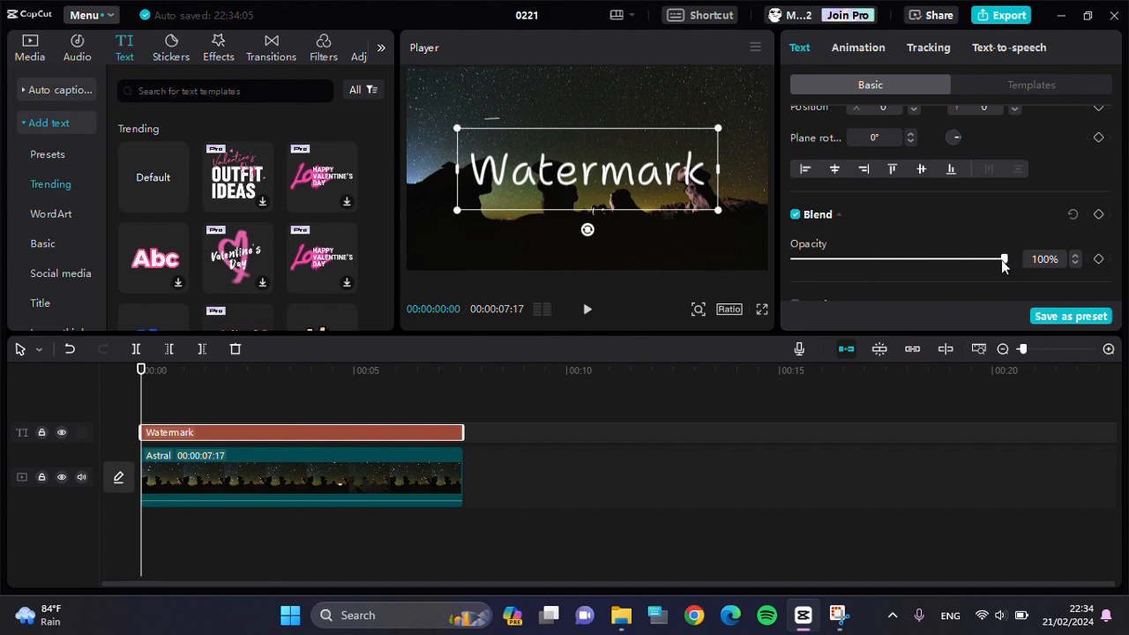
left_click_drag(1001, 257, 903, 257)
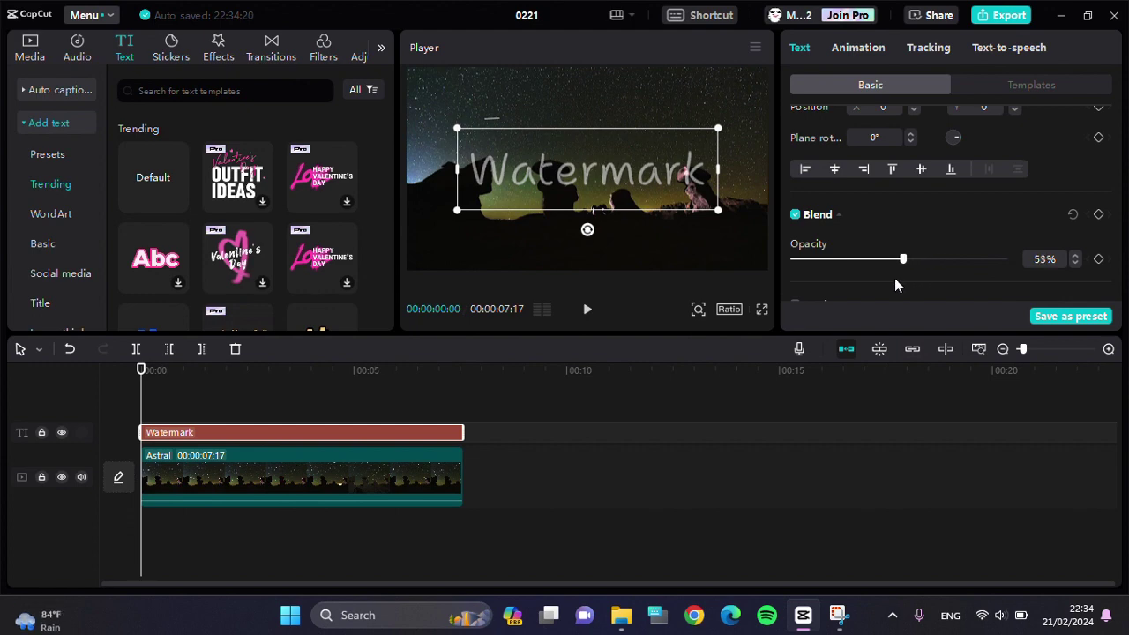
left_click_drag(903, 258, 872, 258)
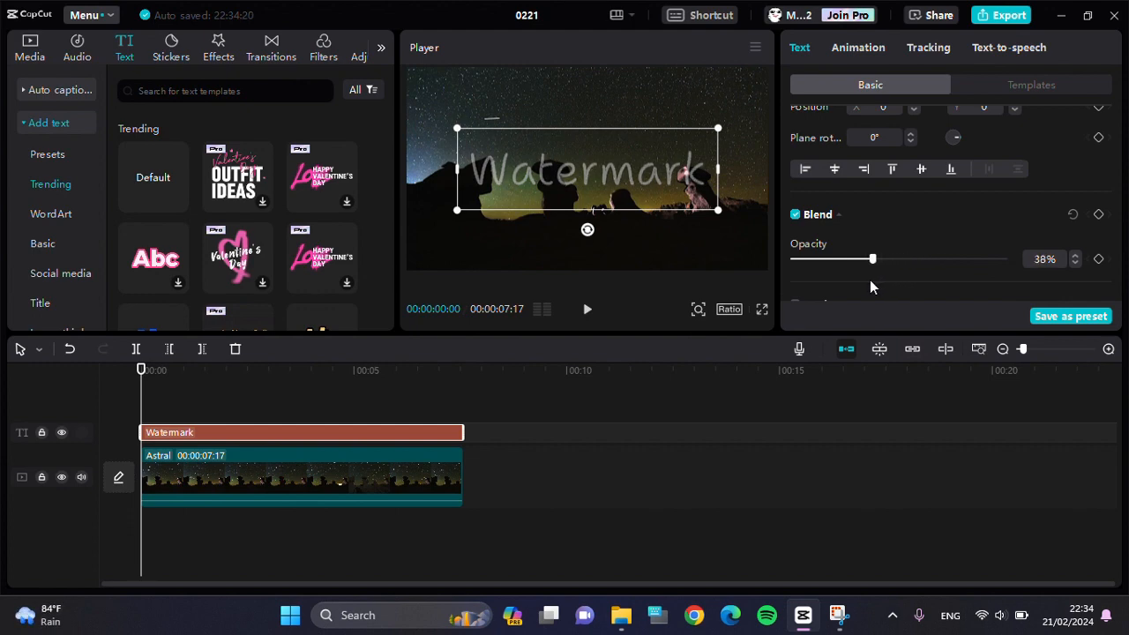
mouse_move(569, 219)
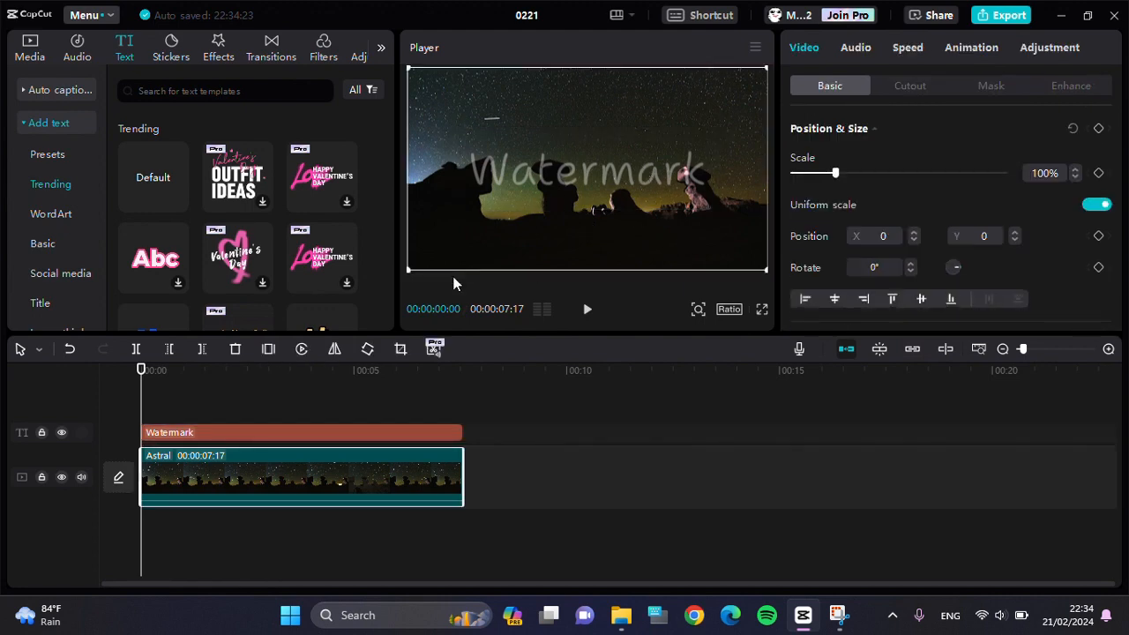
left_click(585, 308)
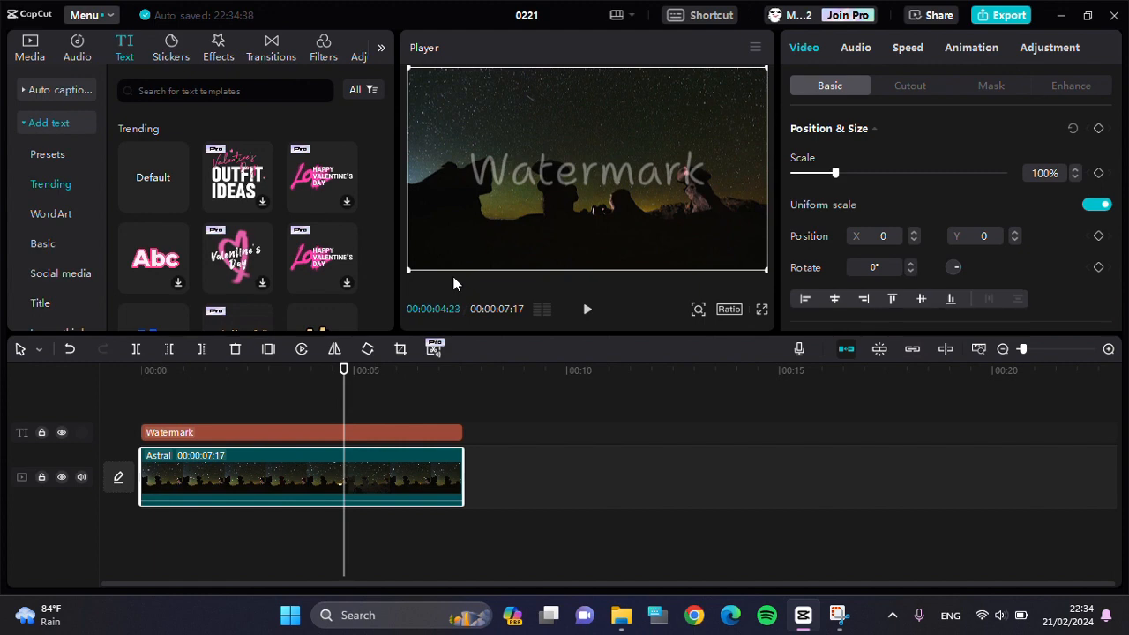
mouse_move(466, 275)
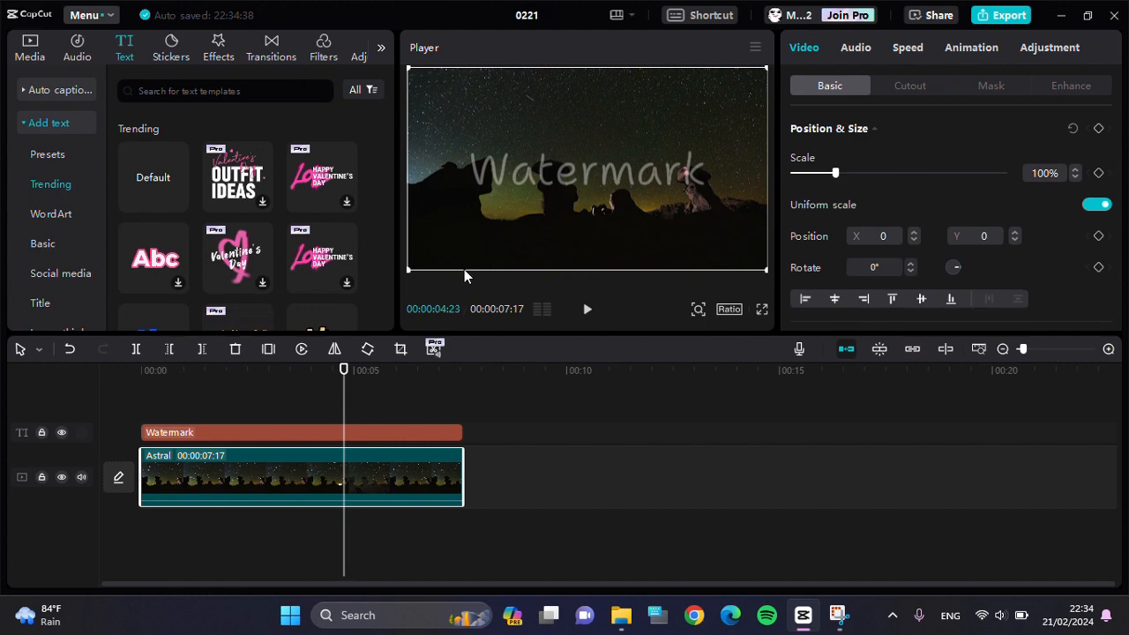